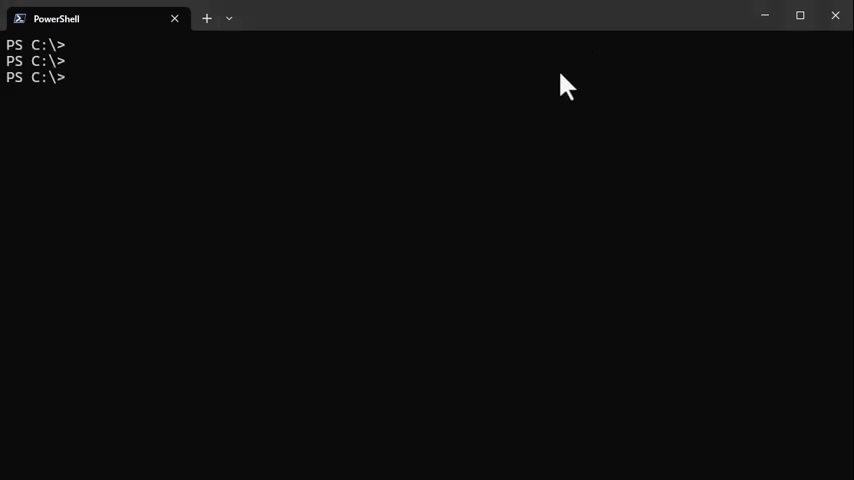
# Ask the GPT-4 chat 'what is the capital of spain?' and get Madrid
pyautogui.write("chat 'what is the capital of spain?'")
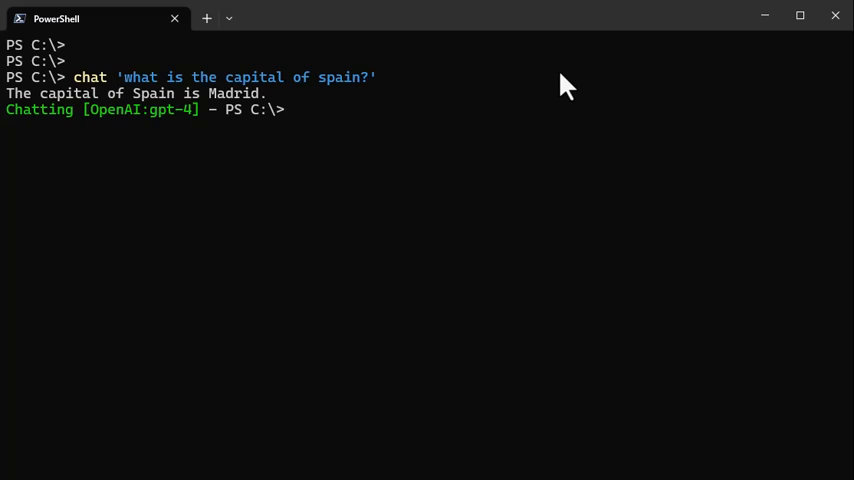
pyautogui.moveTo(500, 143)
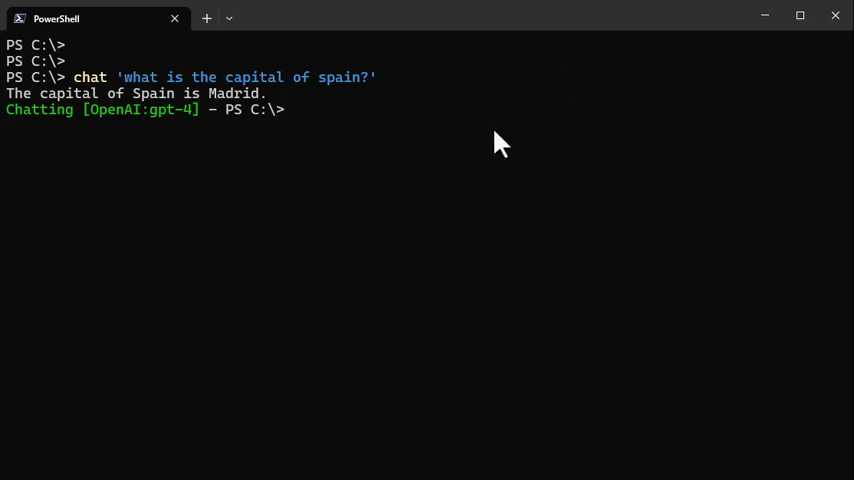
pyautogui.moveTo(55, 130)
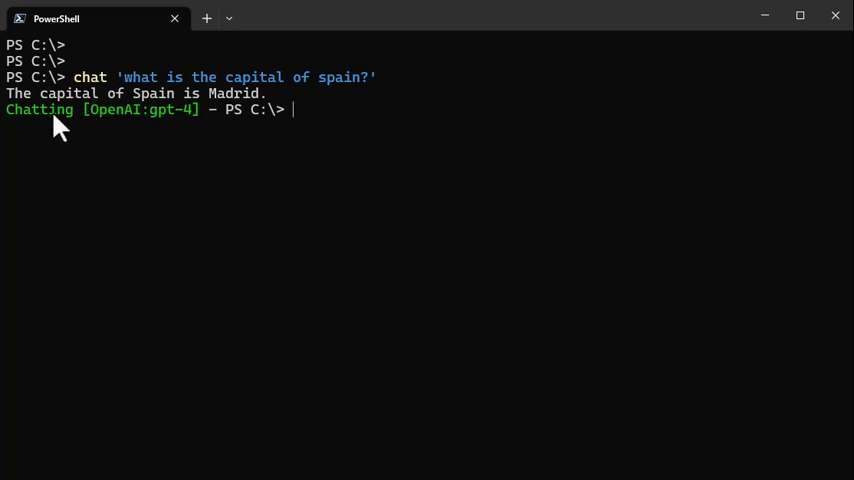
pyautogui.moveTo(88, 128)
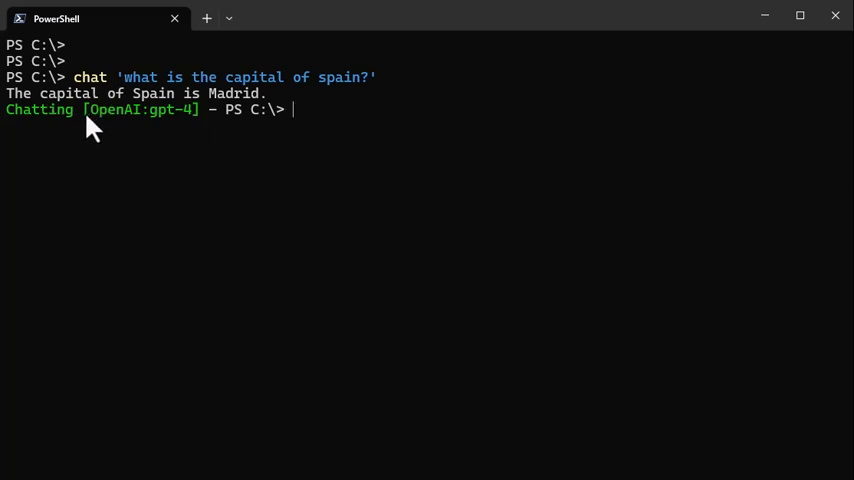
pyautogui.moveTo(118, 128)
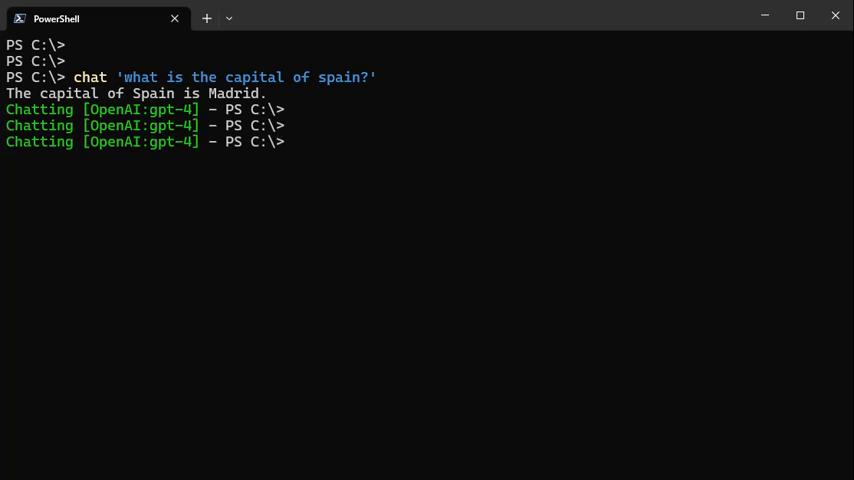
# Ask the follow-up 'and France?' to get Paris, then clear the screen with cls
pyautogui.write("chat 'and France?'")
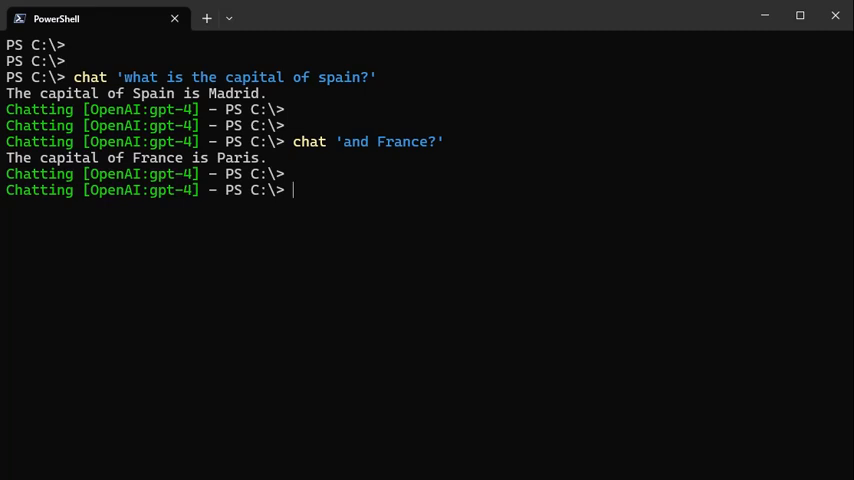
pyautogui.write('cls')
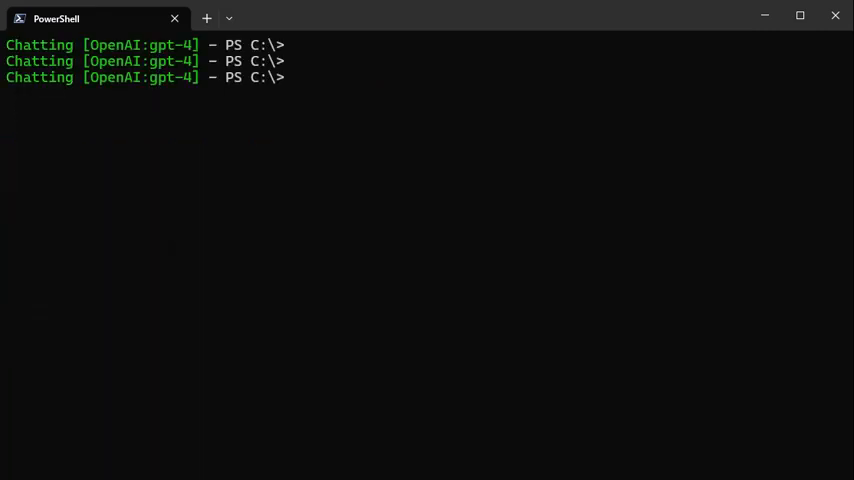
# Show D:\temp\SetupAzureOpenAISetup.ps1 and run it, switching chat to the dcfopenai deployment
pyautogui.write('cat D:\\temp\\SetupAzureOpenAISetup.ps1')
pyautogui.write('. D:\\temp\\SetupAzureOpenAISetup.ps1')
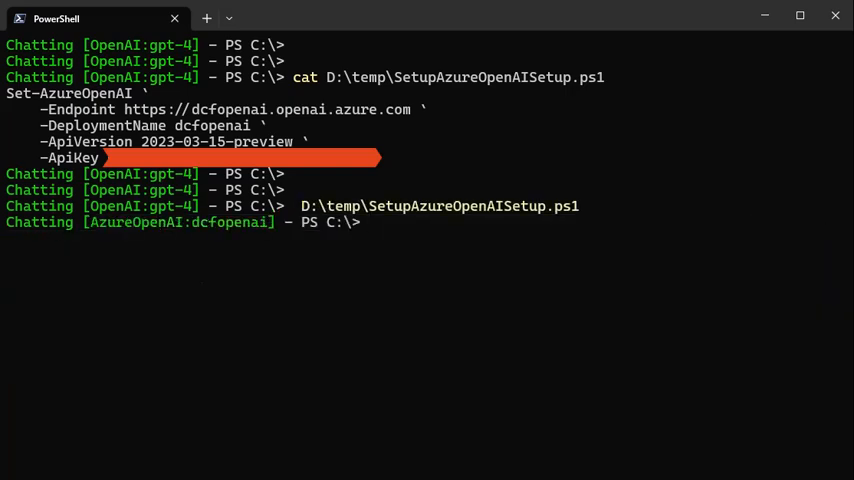
pyautogui.moveTo(210, 251)
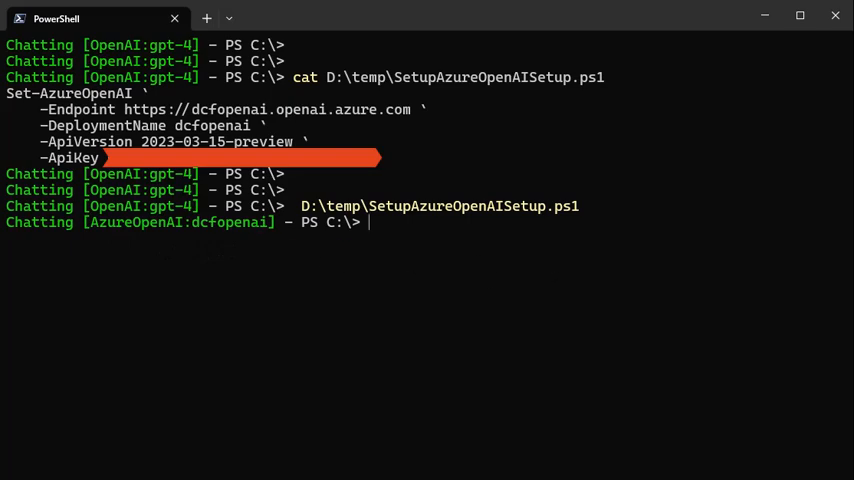
pyautogui.write('c')
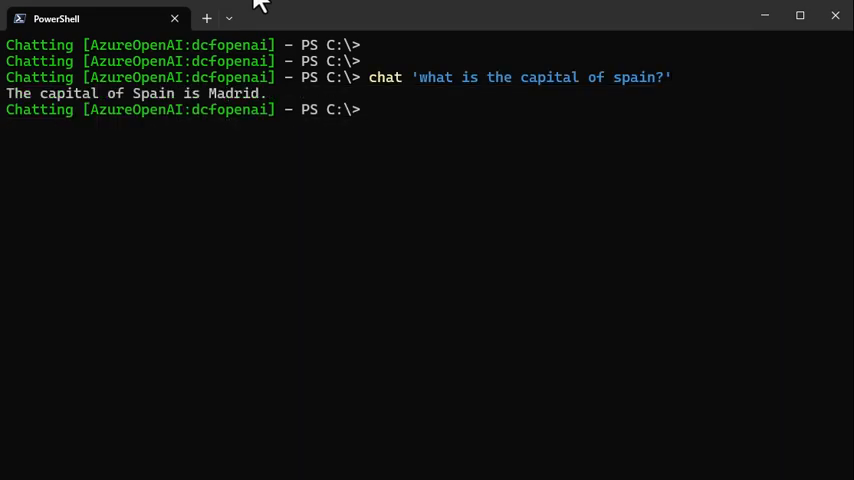
# Recall the Spain and France questions on Azure OpenAI, getting Madrid and Paris
pyautogui.write('fran')
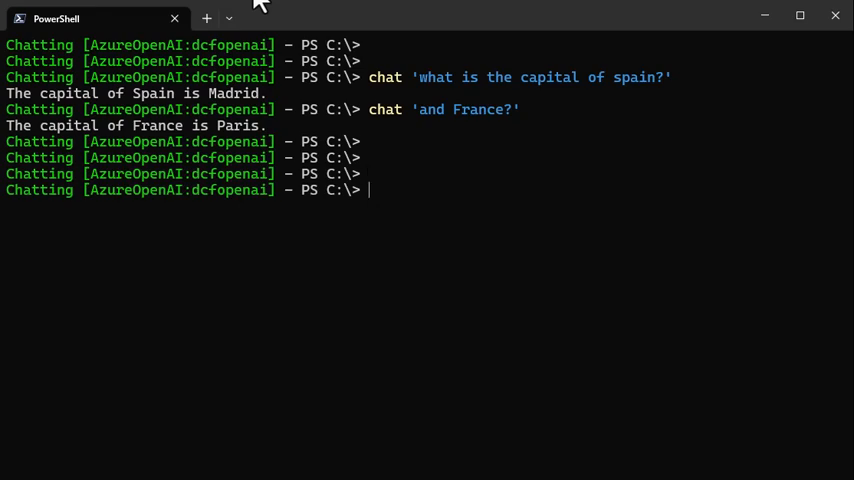
# Start a 'respond only with json' chat, ask Spain, France, USA, then run Get-ChatMessages
pyautogui.write("New-Chat 'respond only with json'")
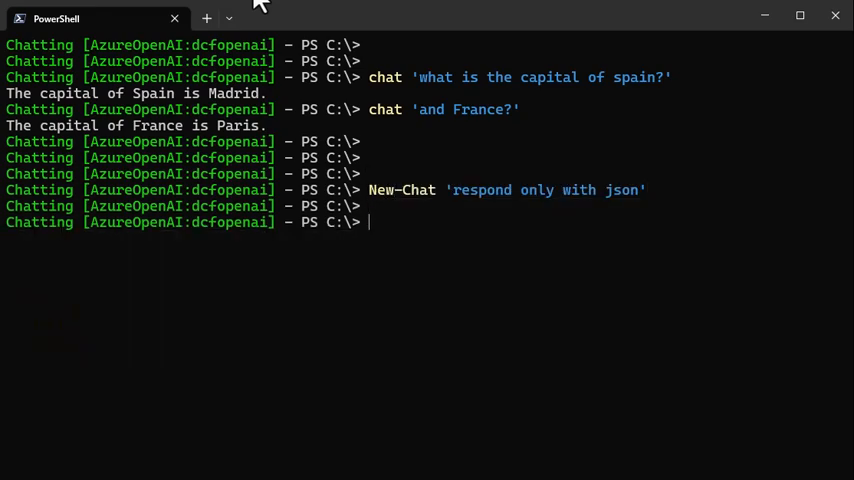
pyautogui.write('sp')
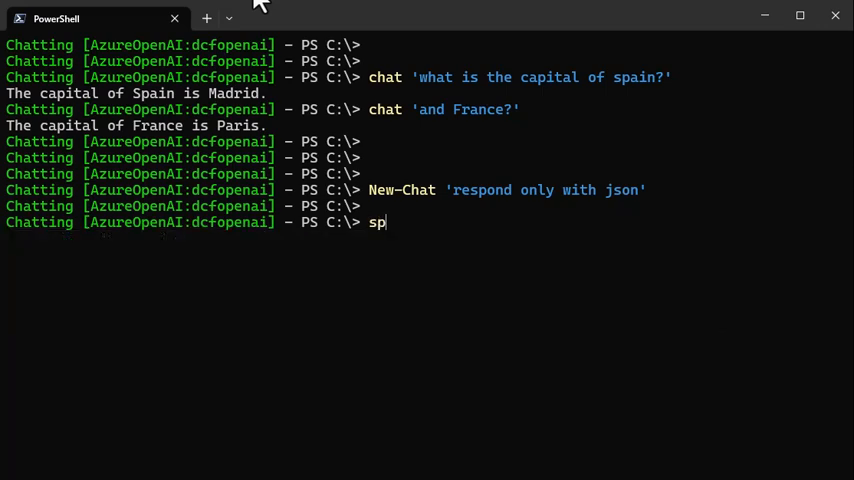
pyautogui.write('w')
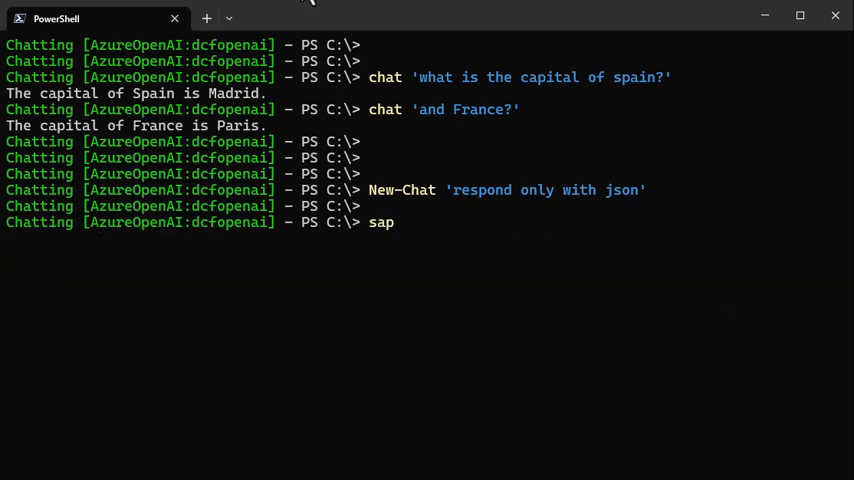
pyautogui.write('a')
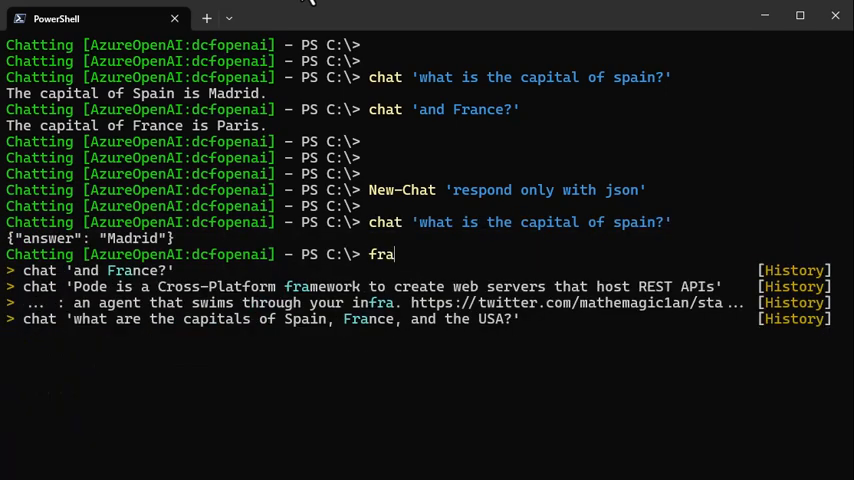
pyautogui.press('Enter')
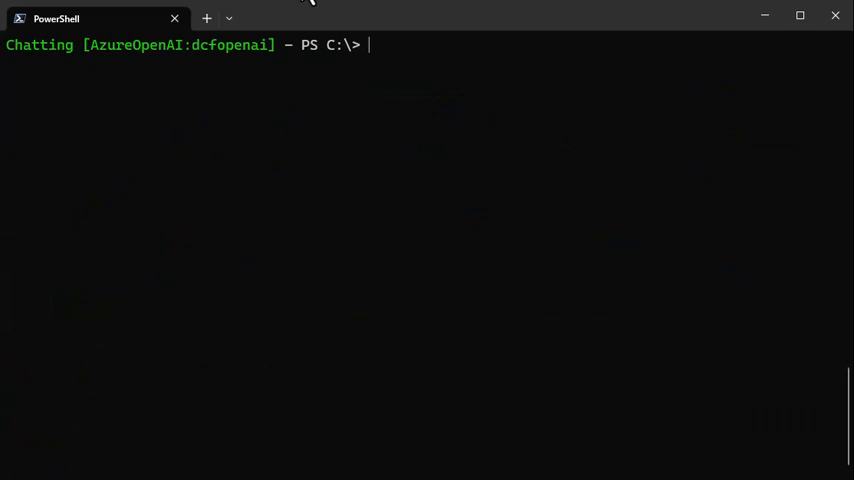
pyautogui.write("chat 'USA'")
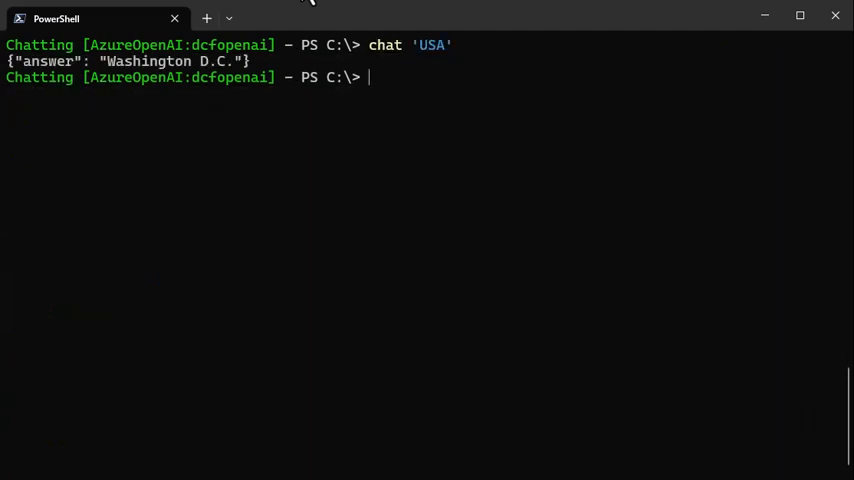
pyautogui.write('get-cha')
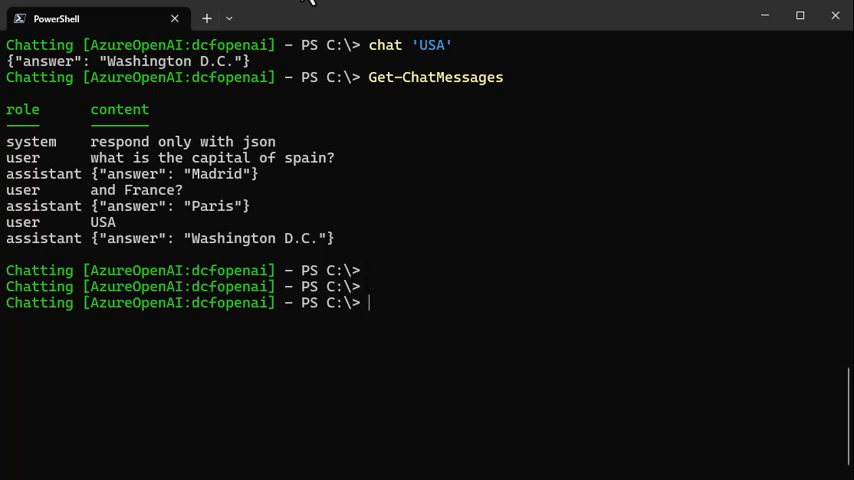
# Send chat 'show all at once' to get Madrid, Paris and Washington D.C. in one JSON
pyautogui.write('sh')
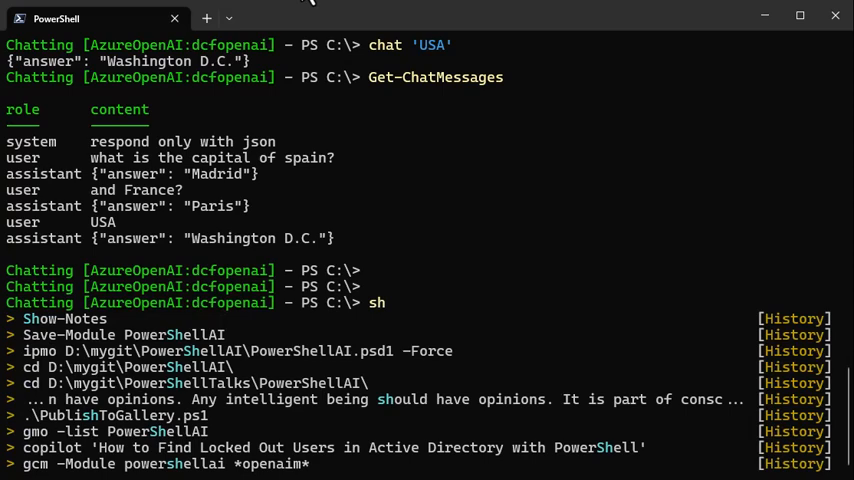
pyautogui.write("chat 'show all at")
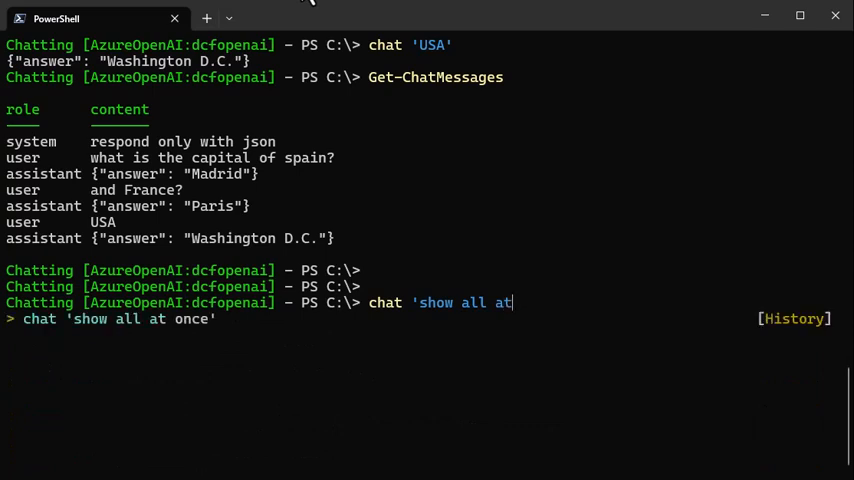
pyautogui.press('Return')
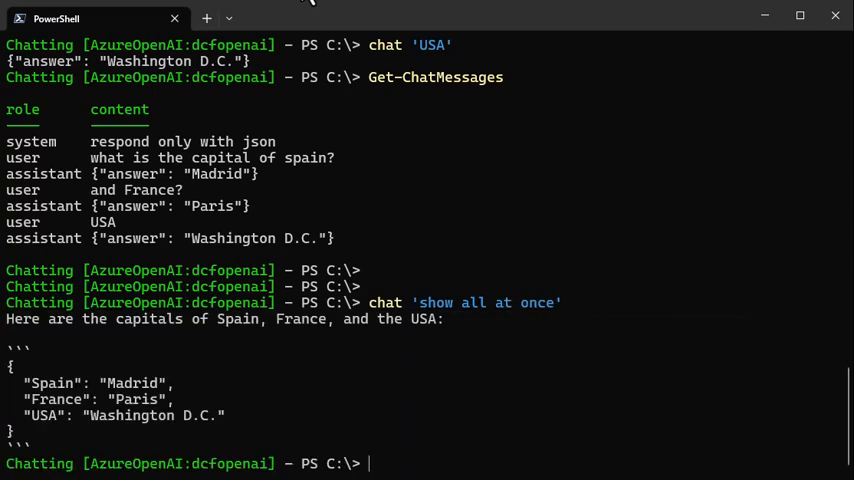
pyautogui.moveTo(42, 85)
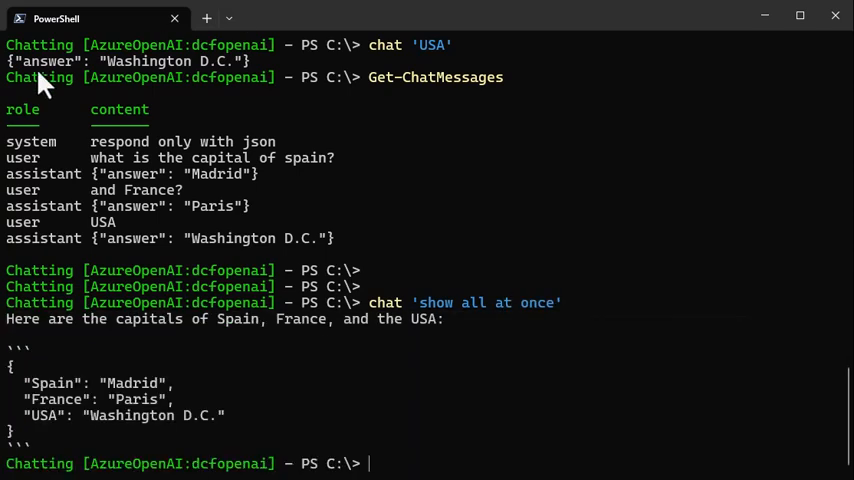
pyautogui.moveTo(441, 342)
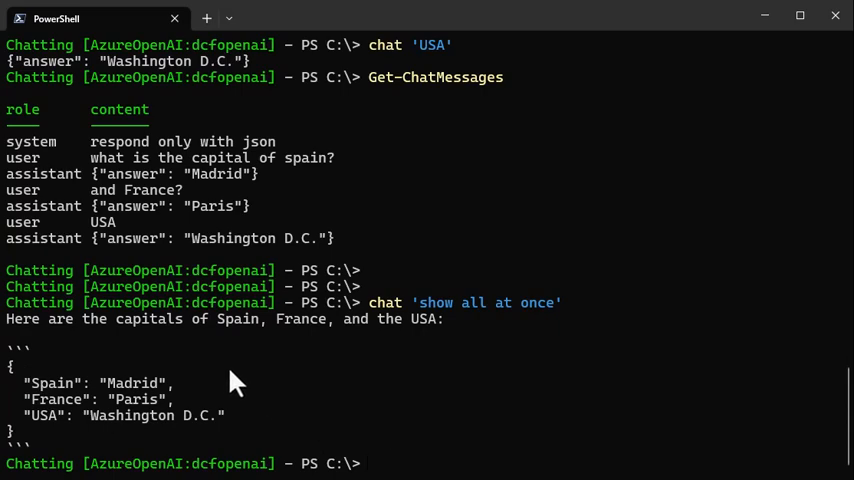
pyautogui.moveTo(65, 385)
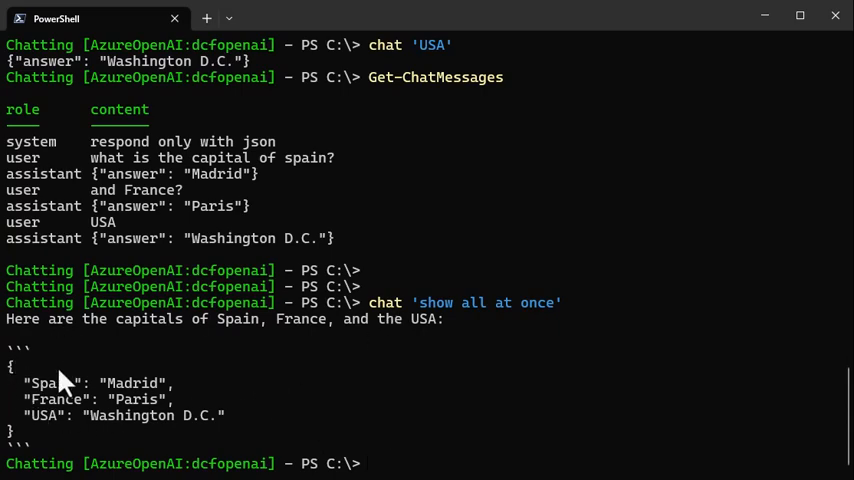